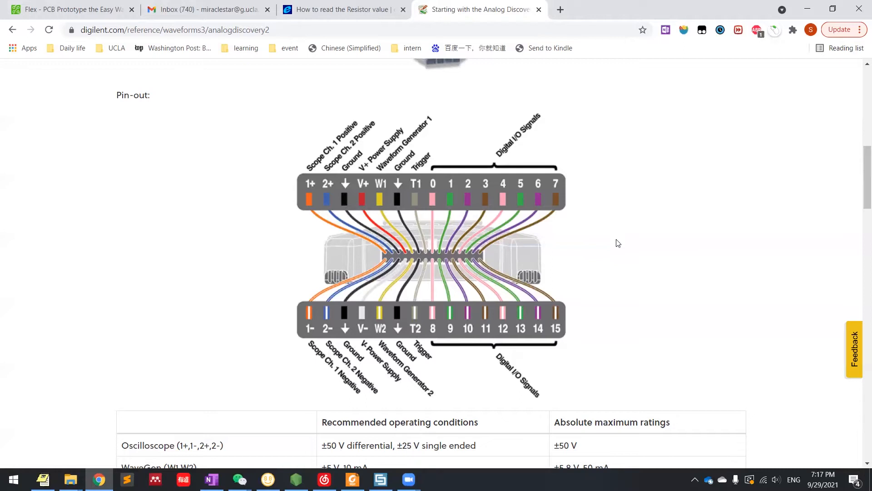
{"action": "mouse_move", "coordinate": [413, 211]}
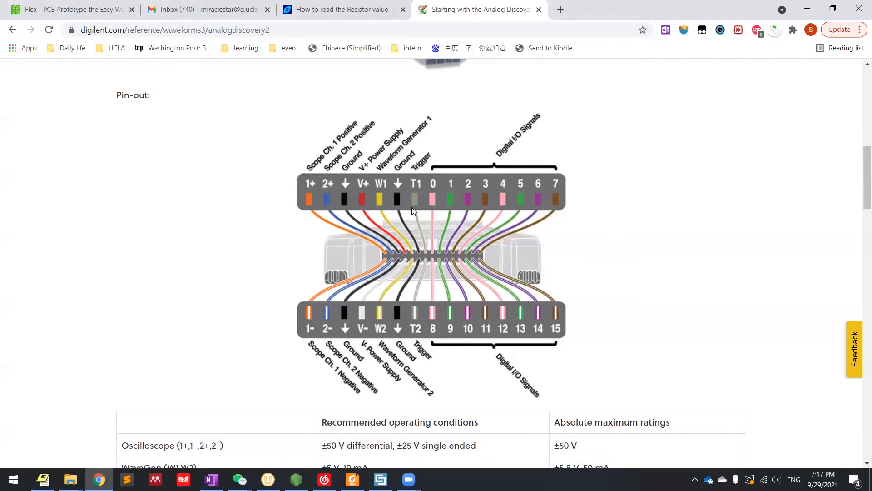
{"action": "mouse_move", "coordinate": [425, 254]}
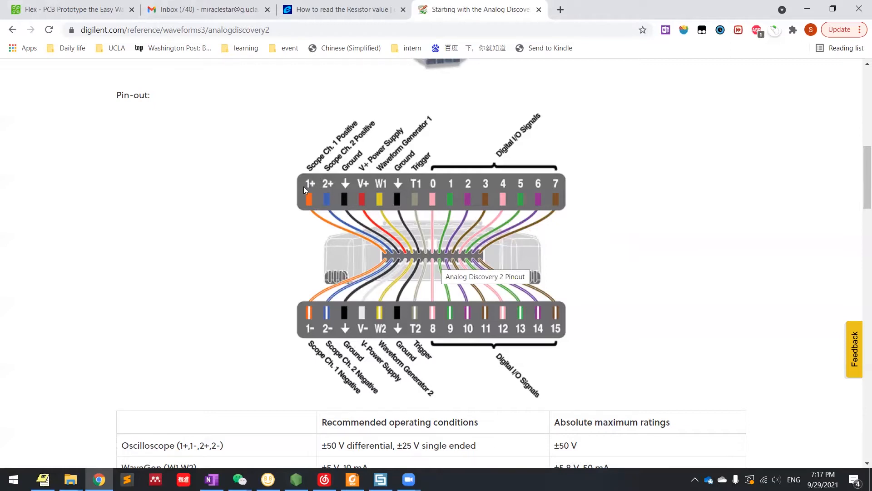
{"action": "mouse_move", "coordinate": [346, 202]}
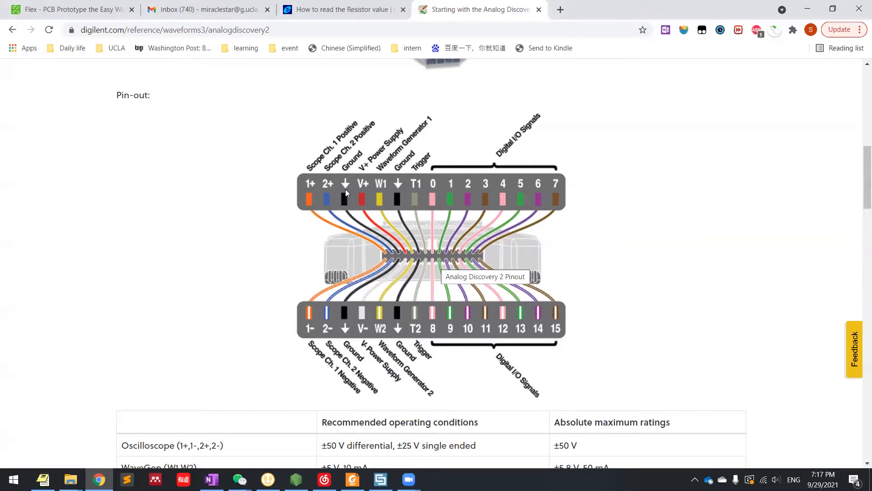
{"action": "mouse_move", "coordinate": [352, 222]}
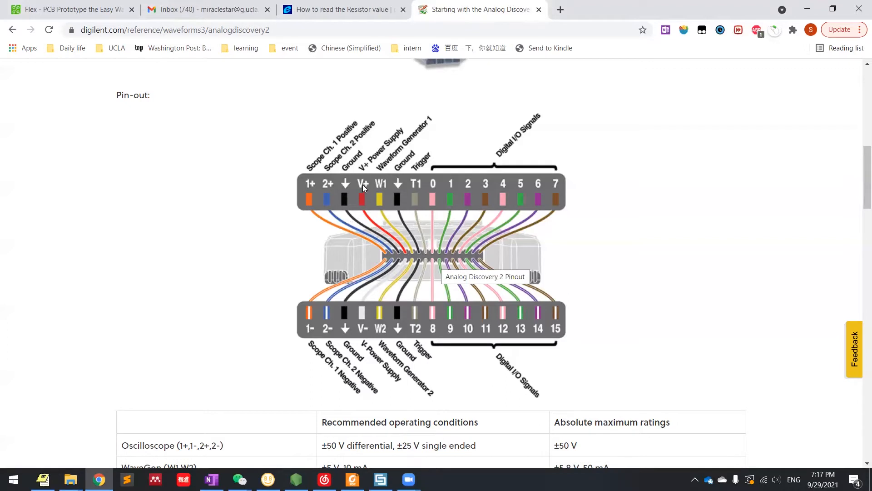
{"action": "mouse_move", "coordinate": [363, 192]}
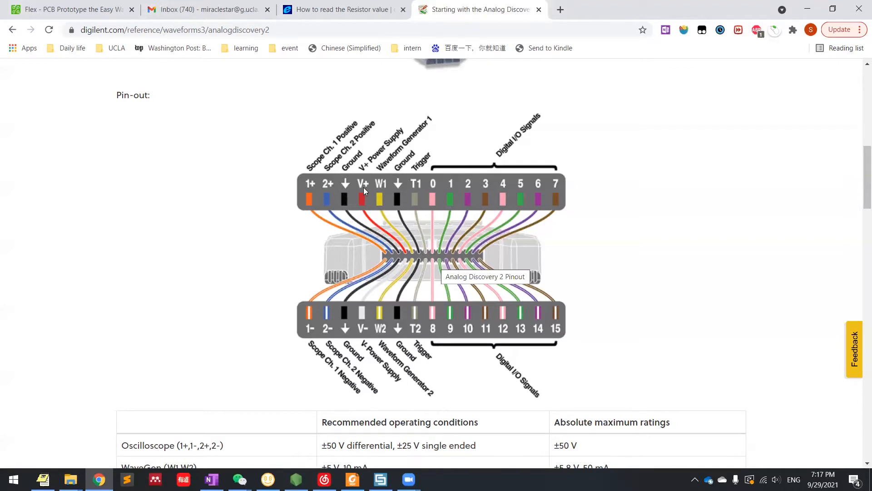
{"action": "mouse_move", "coordinate": [372, 200]}
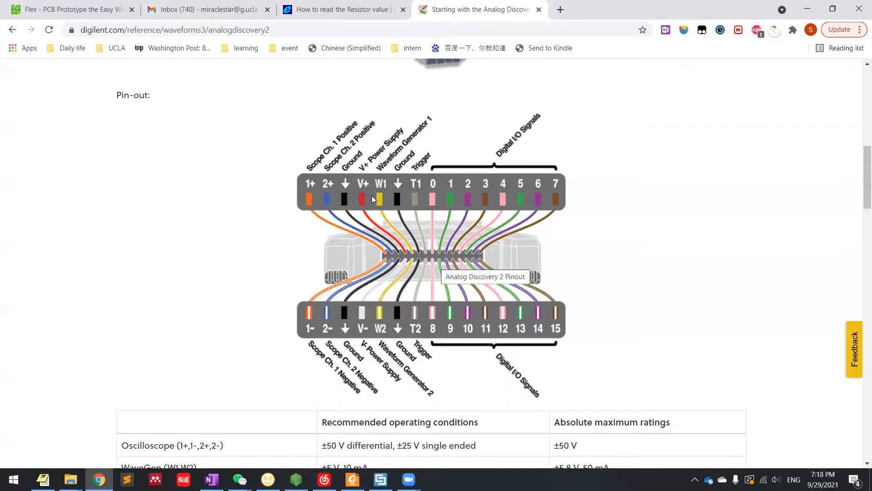
{"action": "mouse_move", "coordinate": [382, 192]}
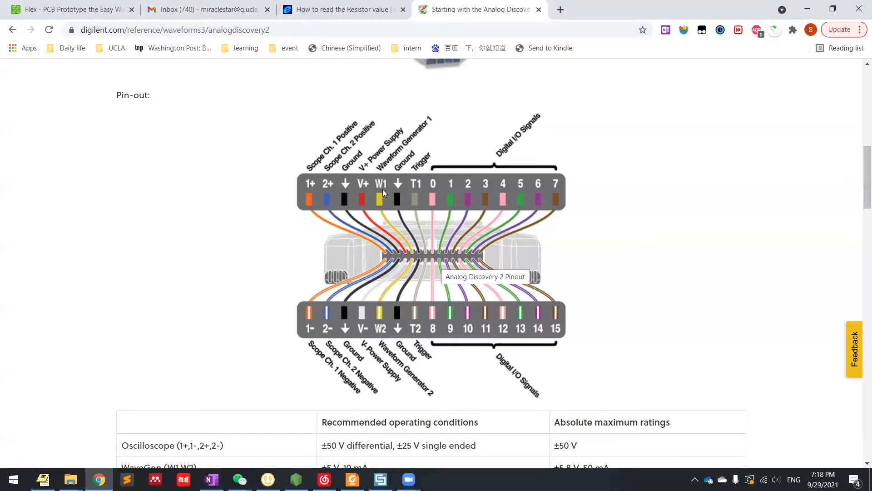
{"action": "mouse_move", "coordinate": [388, 262]}
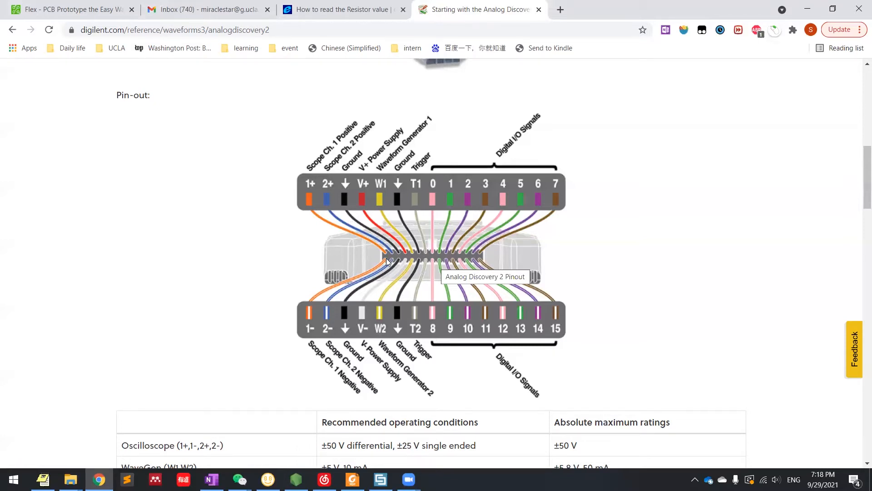
{"action": "mouse_move", "coordinate": [449, 197]}
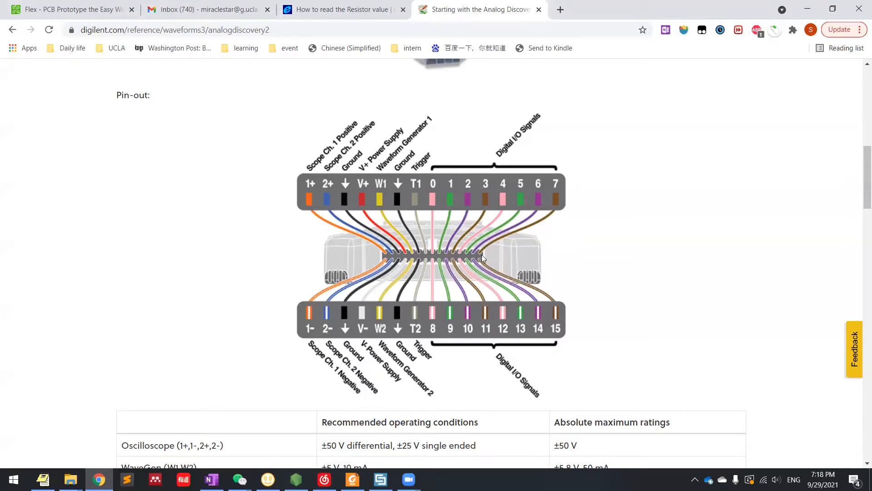
{"action": "mouse_move", "coordinate": [445, 301]}
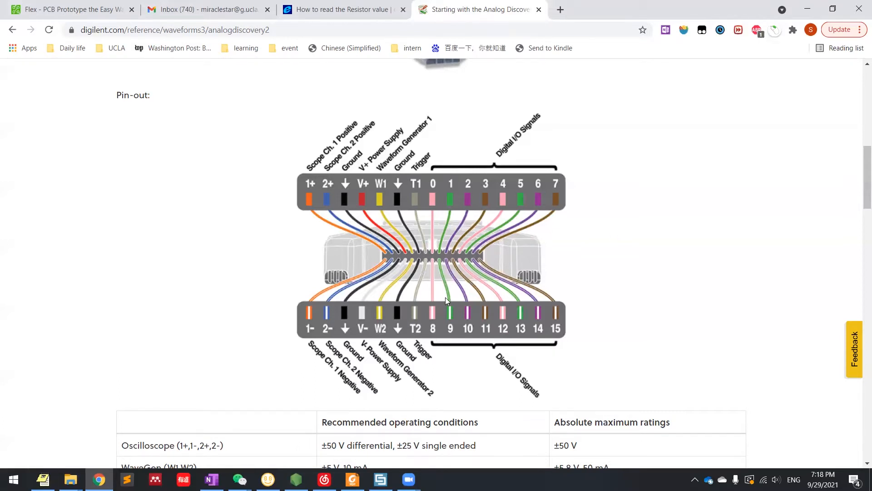
{"action": "mouse_move", "coordinate": [265, 356]}
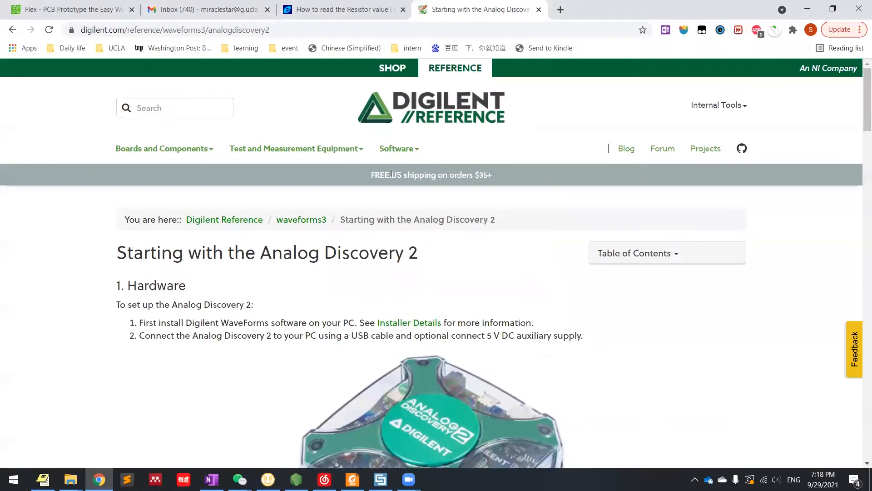
Return to the top of the Starting with the Analog Discovery 2 guide page.
{"action": "left_click", "coordinate": [398, 148]}
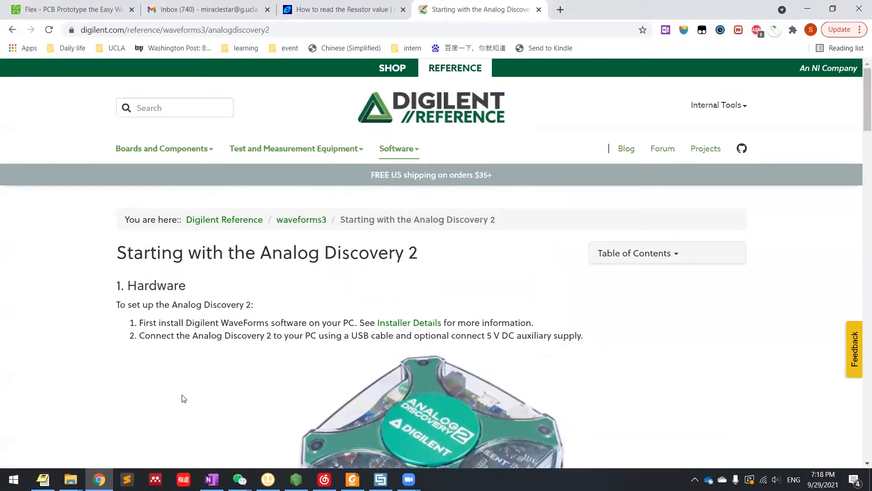
Start the Supplies instrument in WaveForms, then view the handout's impedance wiring diagram in Foxit Reader.
{"action": "left_click", "coordinate": [437, 478]}
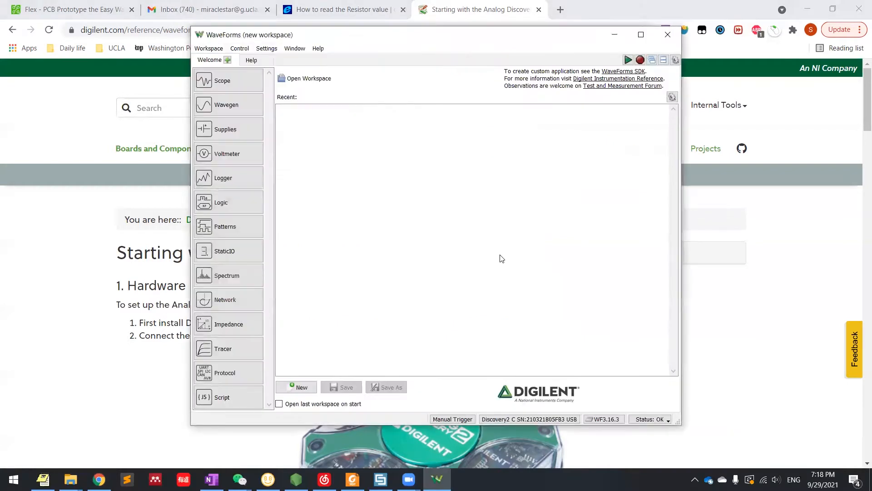
{"action": "mouse_move", "coordinate": [387, 258]}
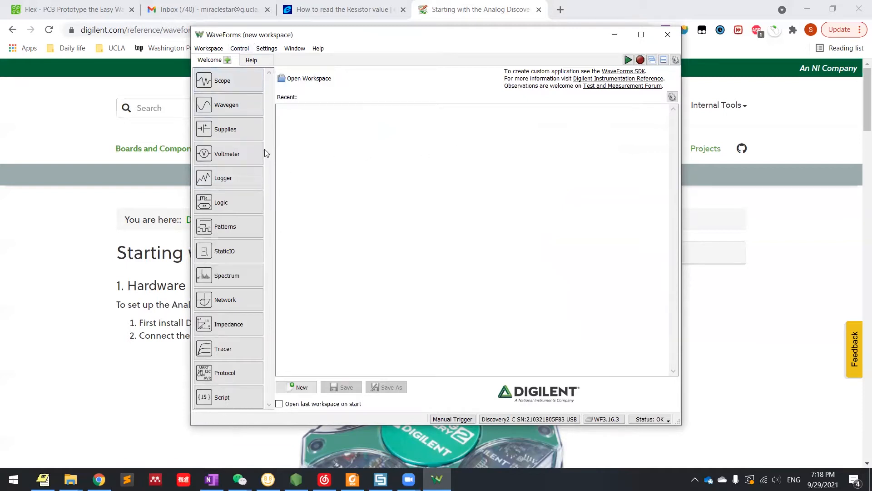
{"action": "left_click", "coordinate": [225, 128]}
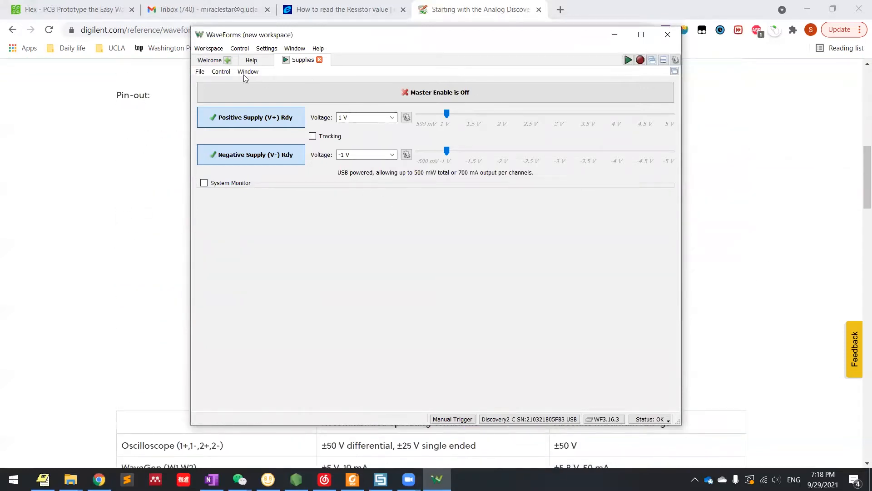
{"action": "left_click", "coordinate": [209, 60]}
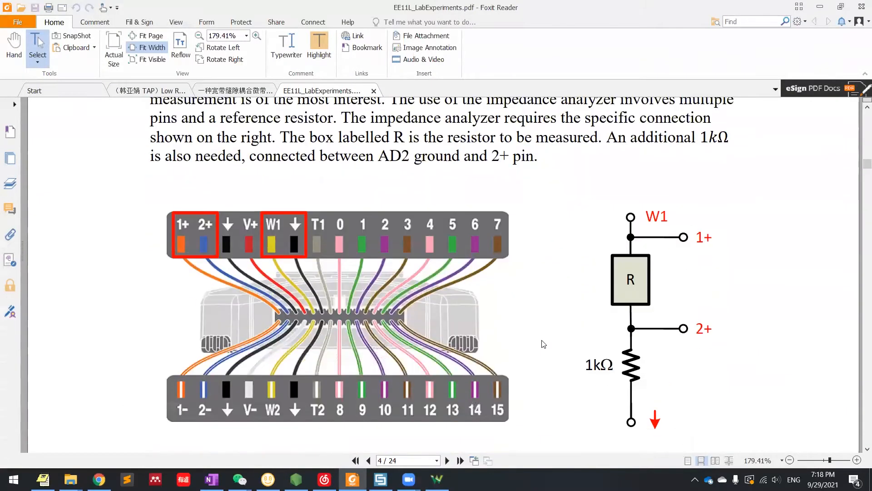
{"action": "mouse_move", "coordinate": [651, 299]}
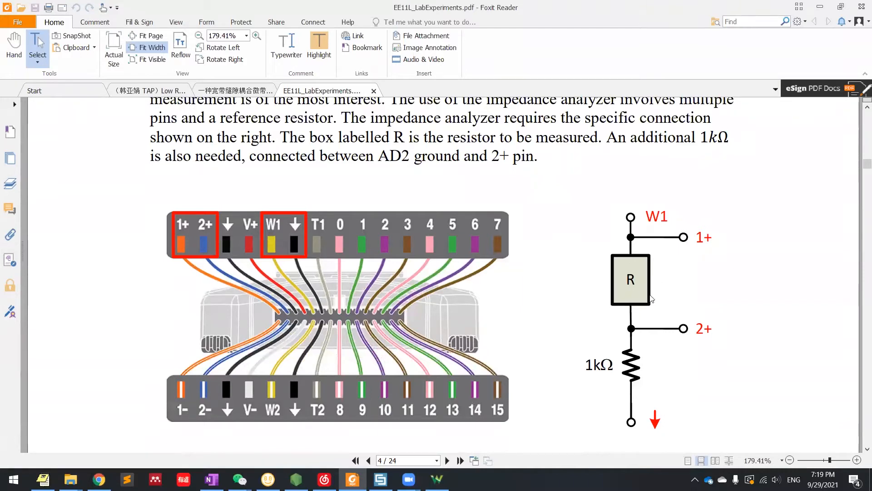
Start the Impedance analyzer instrument from the WaveForms Welcome tab.
{"action": "left_click", "coordinate": [437, 479]}
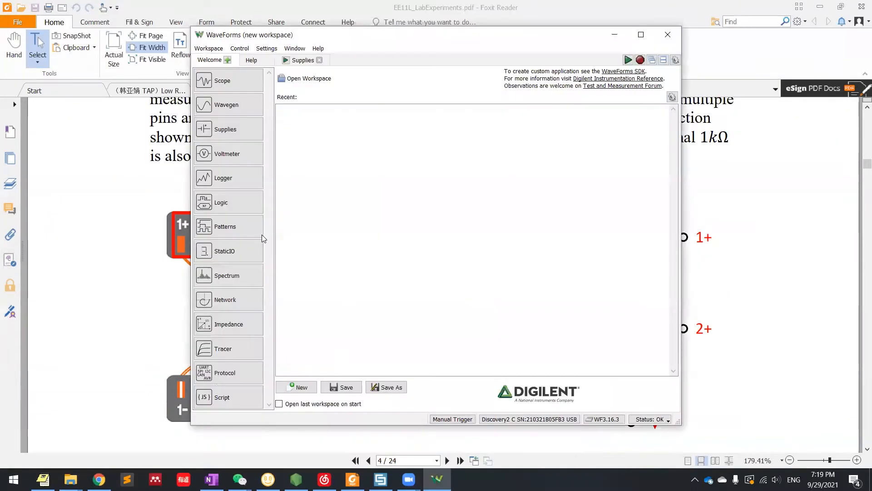
{"action": "mouse_move", "coordinate": [251, 219]}
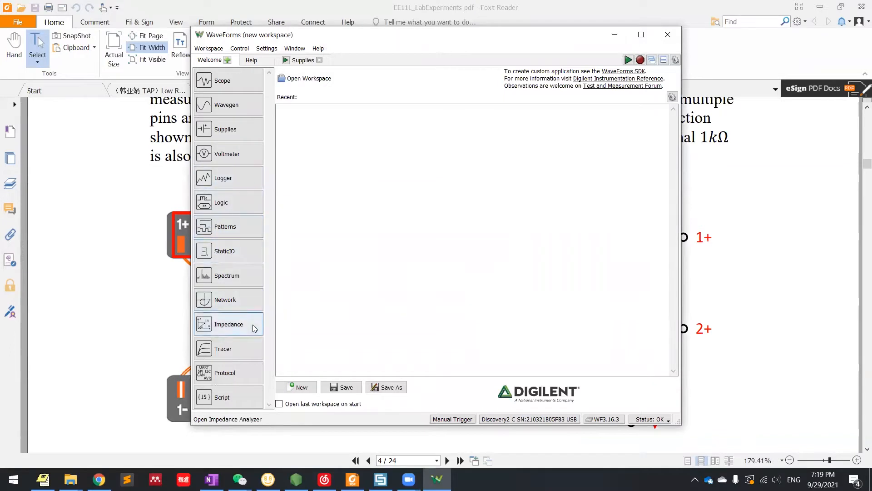
{"action": "left_click", "coordinate": [228, 324]}
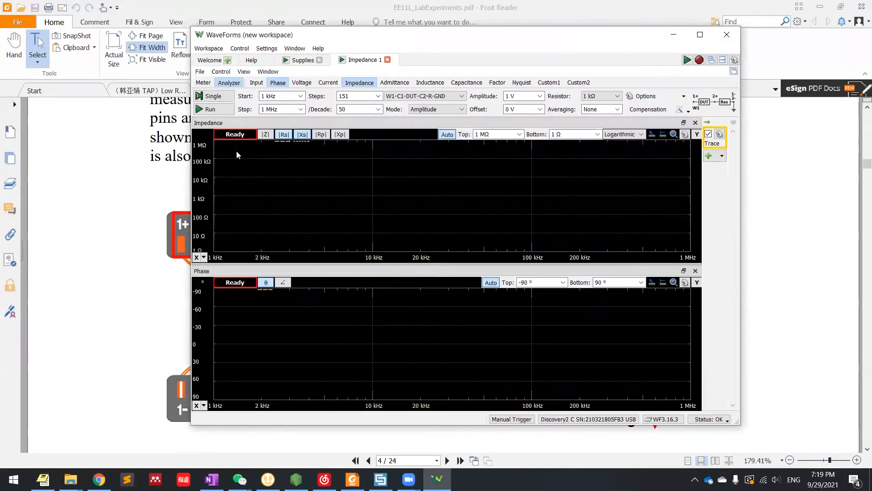
Switch the Impedance instrument to Meter mode with single-frequency readouts at 1 kHz.
{"action": "left_click", "coordinate": [213, 96]}
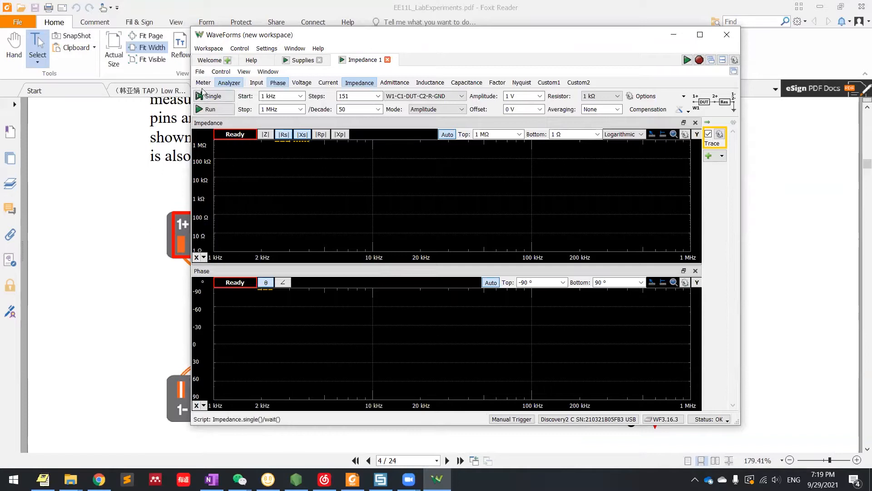
{"action": "left_click", "coordinate": [203, 82]}
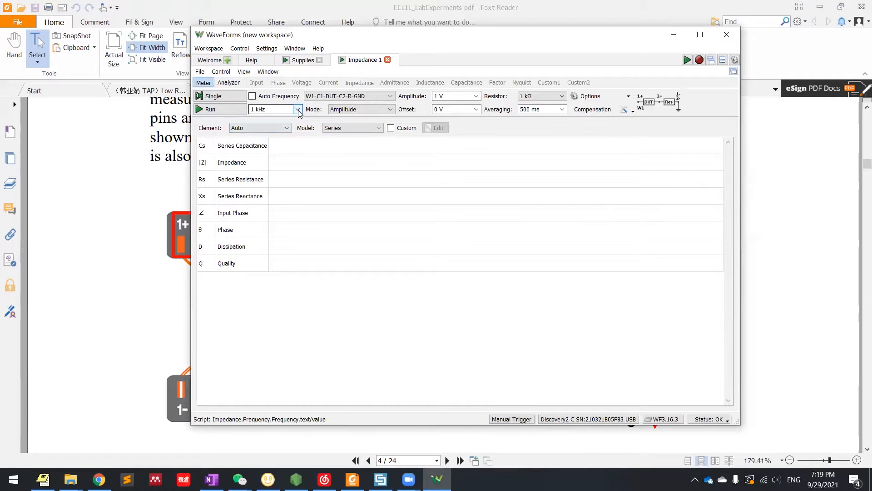
Set the meter to DC frequency, Constant Voltage mode, and choose the test voltage level.
{"action": "left_click", "coordinate": [298, 108]}
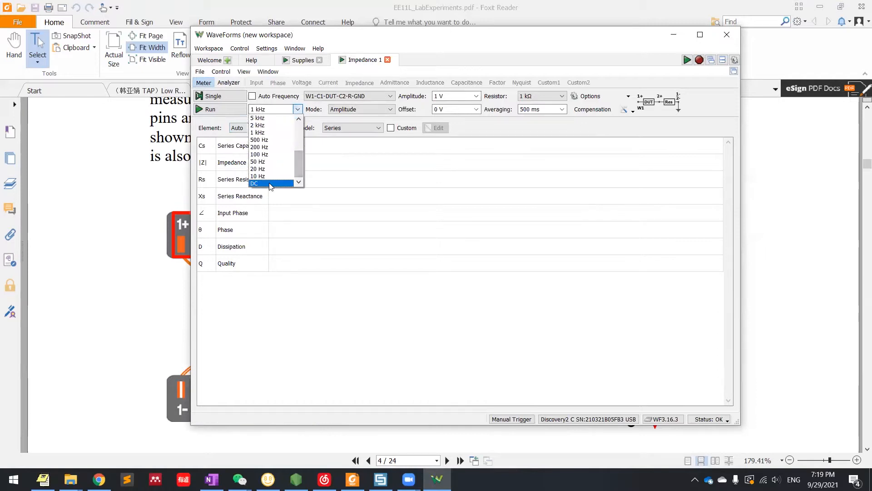
{"action": "left_click", "coordinate": [253, 183]}
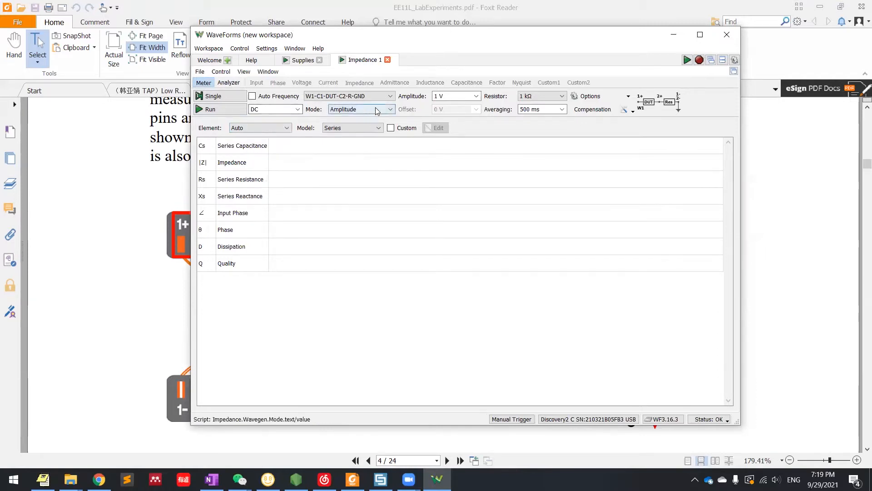
{"action": "left_click", "coordinate": [362, 108]}
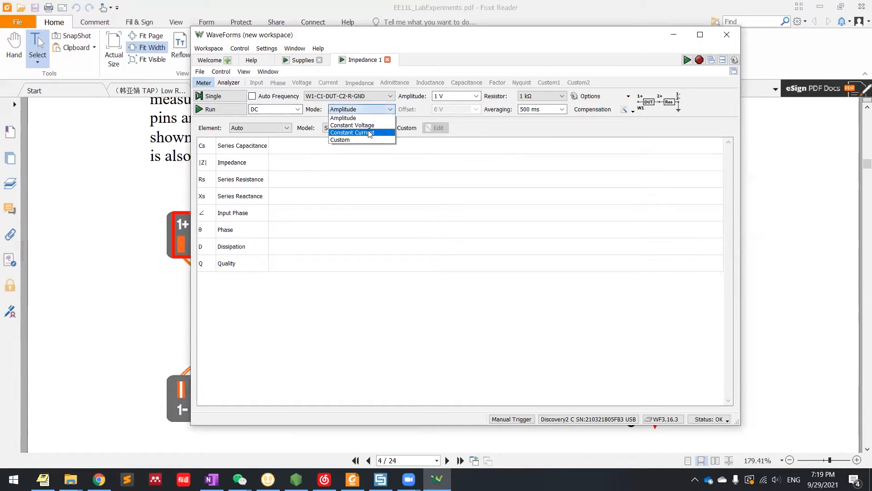
{"action": "left_click", "coordinate": [352, 125]}
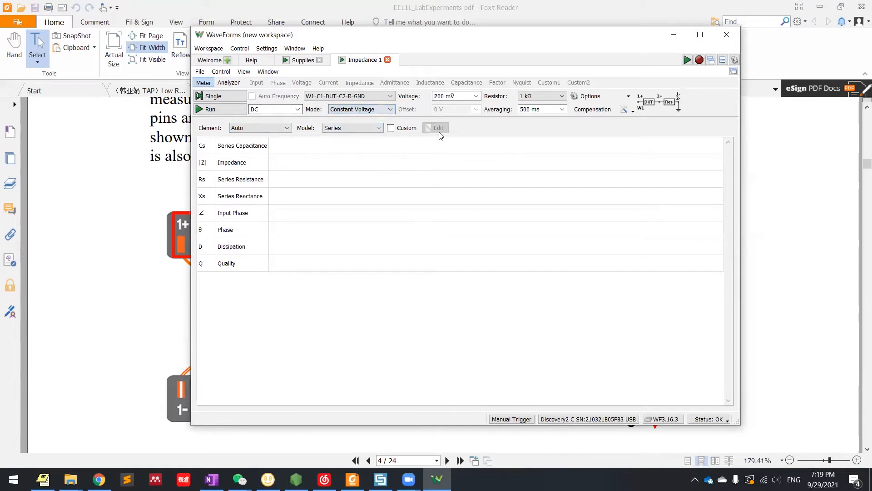
{"action": "left_click", "coordinate": [454, 96]}
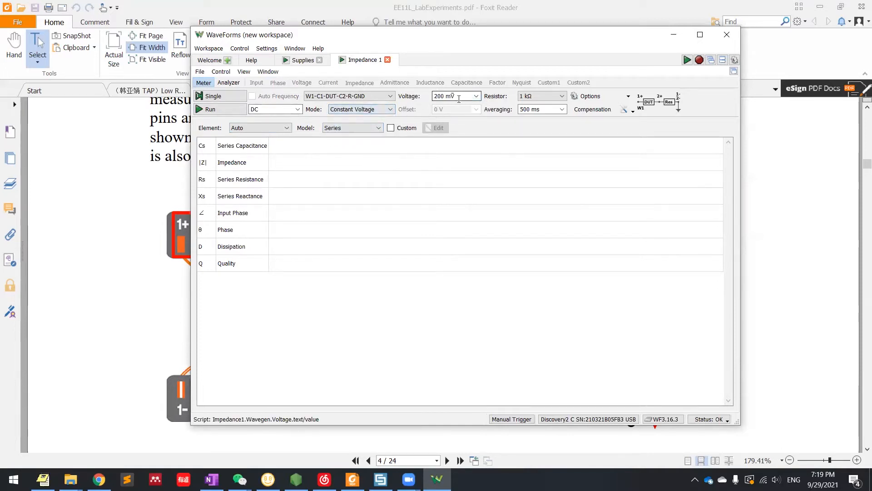
{"action": "left_click", "coordinate": [475, 96]}
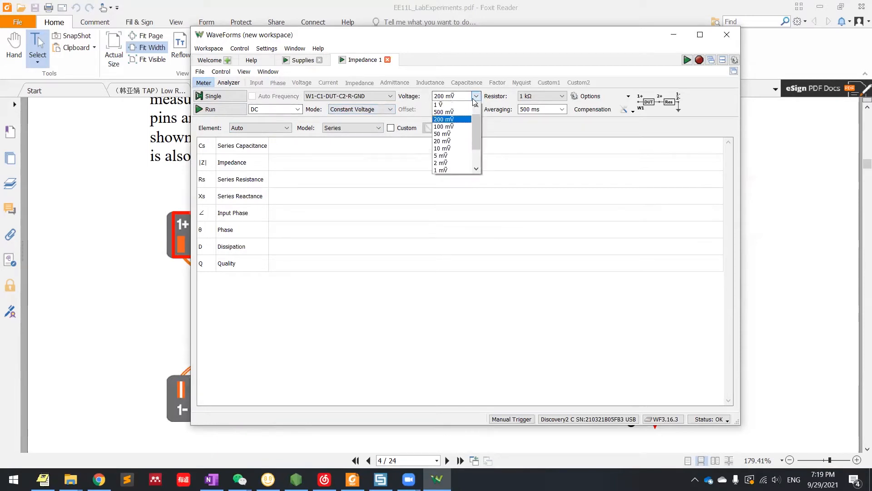
{"action": "left_click", "coordinate": [443, 120]}
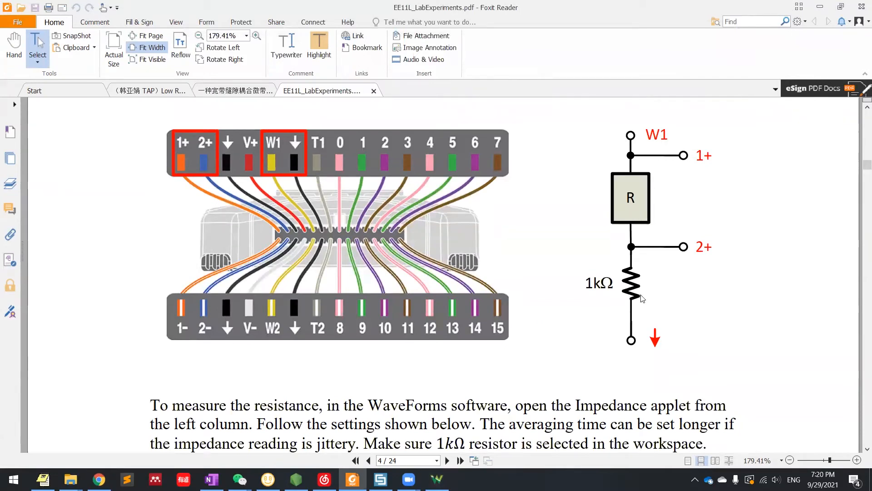
{"action": "mouse_move", "coordinate": [632, 264]}
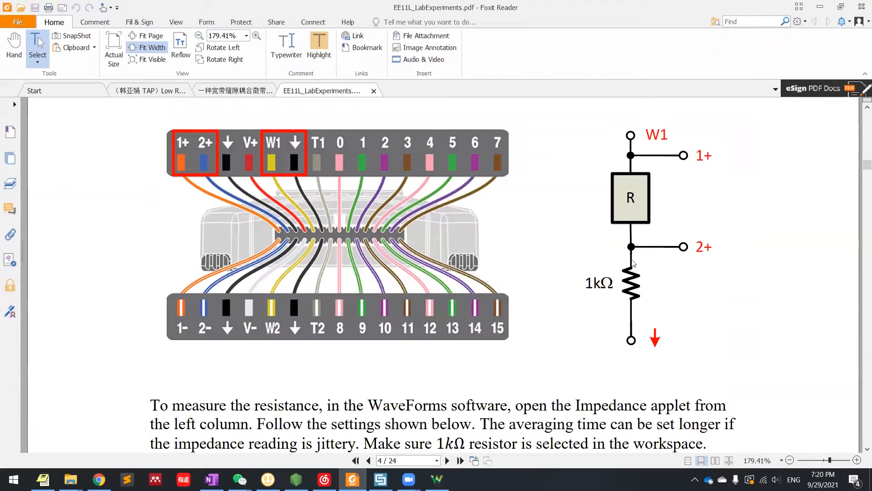
{"action": "mouse_move", "coordinate": [611, 278]}
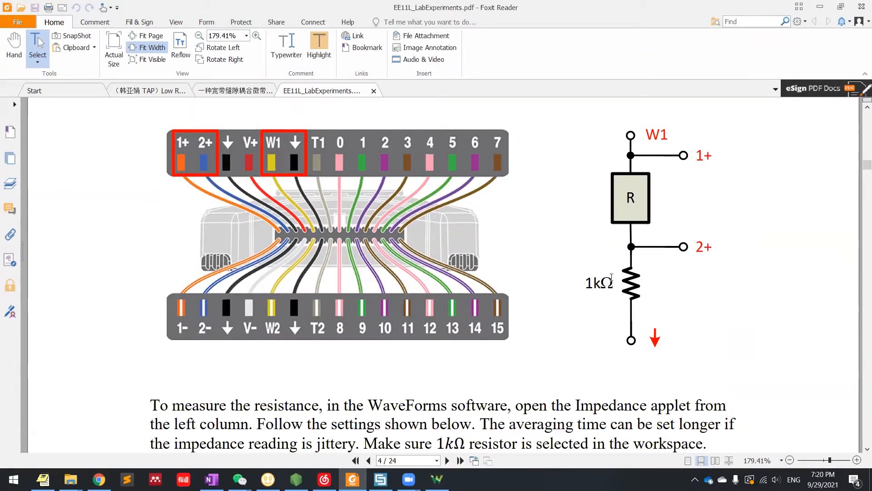
{"action": "mouse_move", "coordinate": [648, 289]}
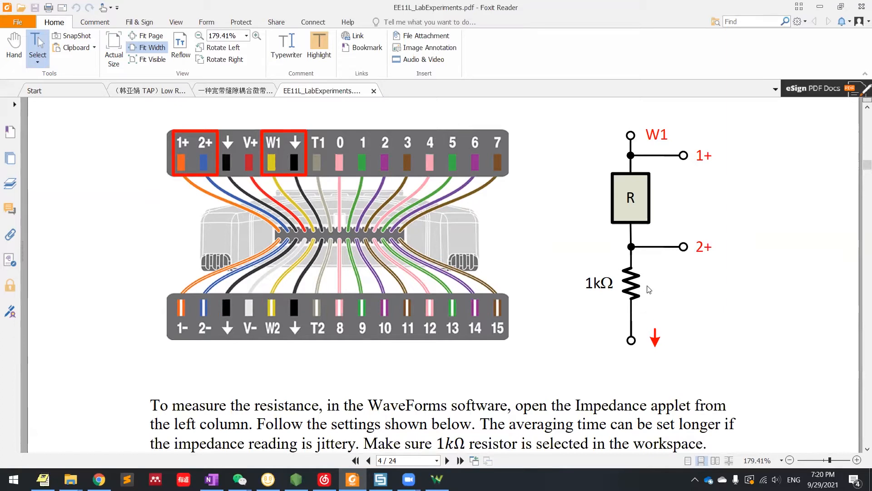
{"action": "mouse_move", "coordinate": [623, 174]}
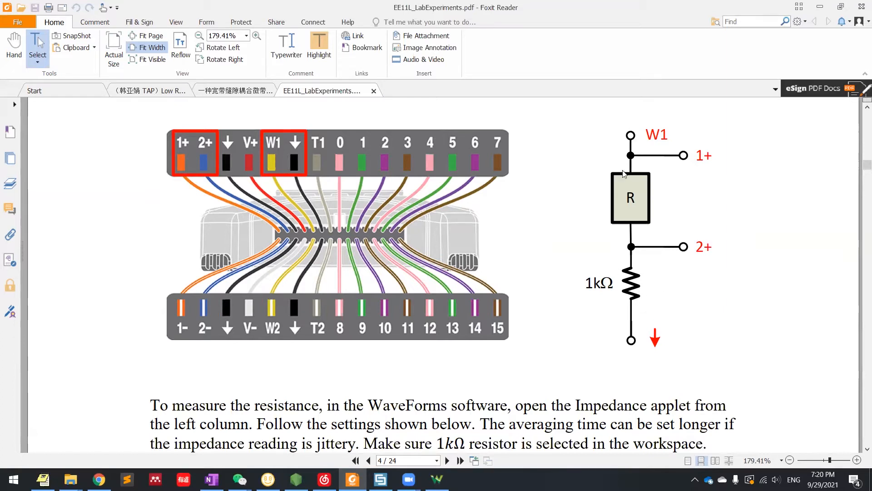
{"action": "mouse_move", "coordinate": [660, 187]}
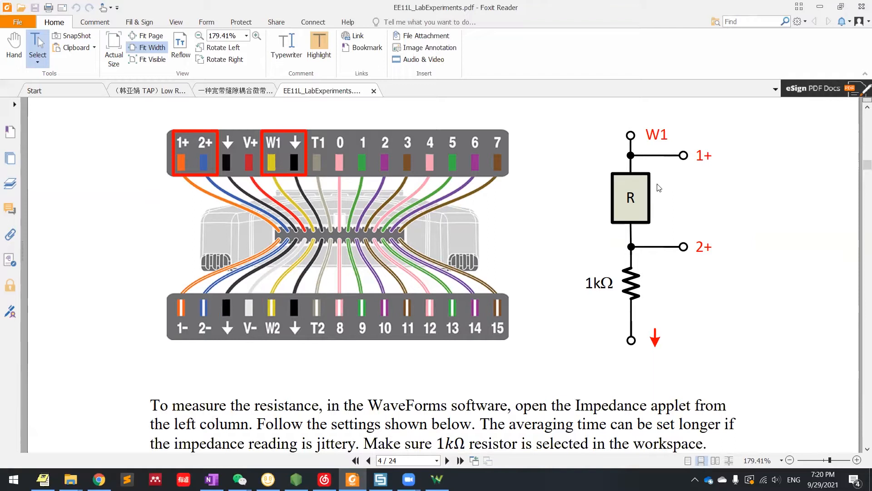
{"action": "mouse_move", "coordinate": [676, 211]}
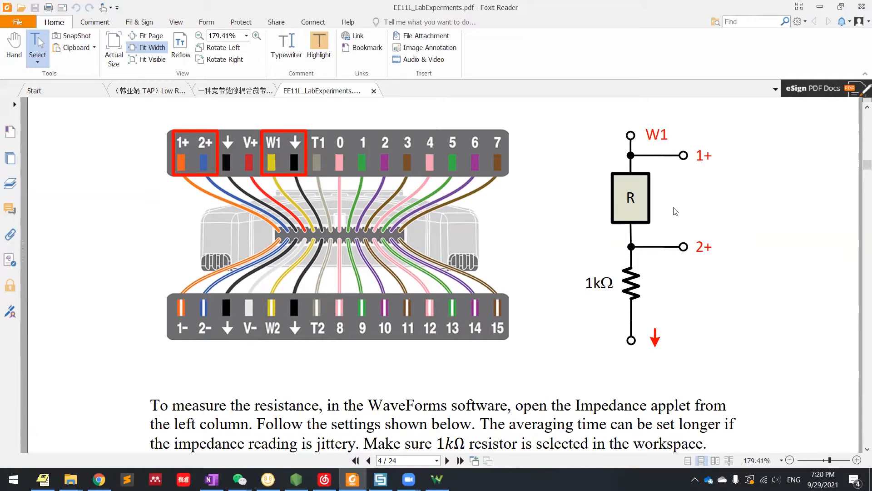
{"action": "mouse_move", "coordinate": [633, 304]}
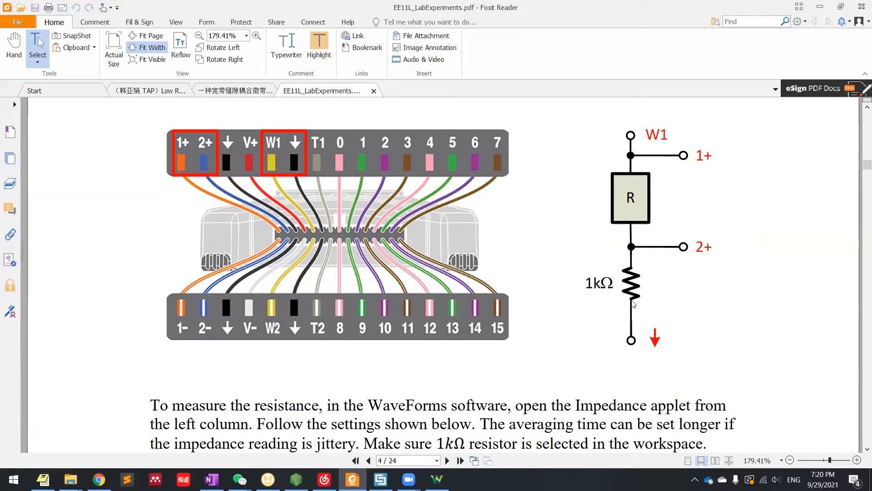
{"action": "mouse_move", "coordinate": [629, 170]}
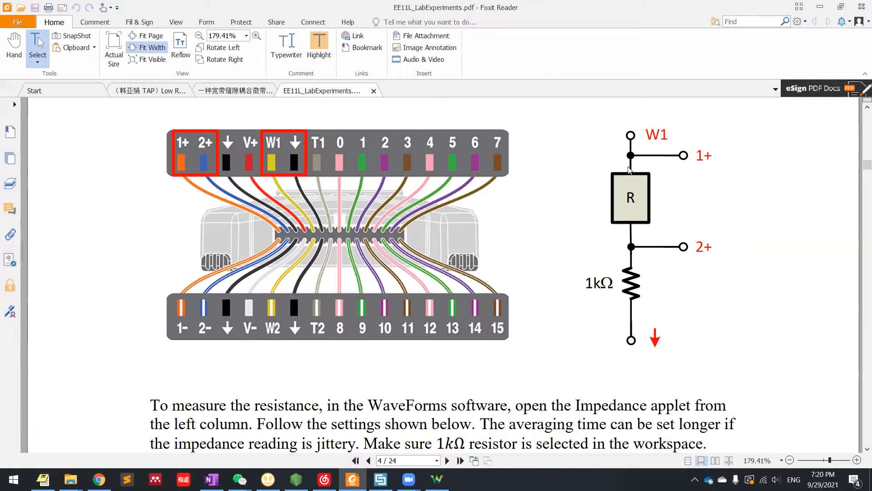
{"action": "mouse_move", "coordinate": [660, 234]}
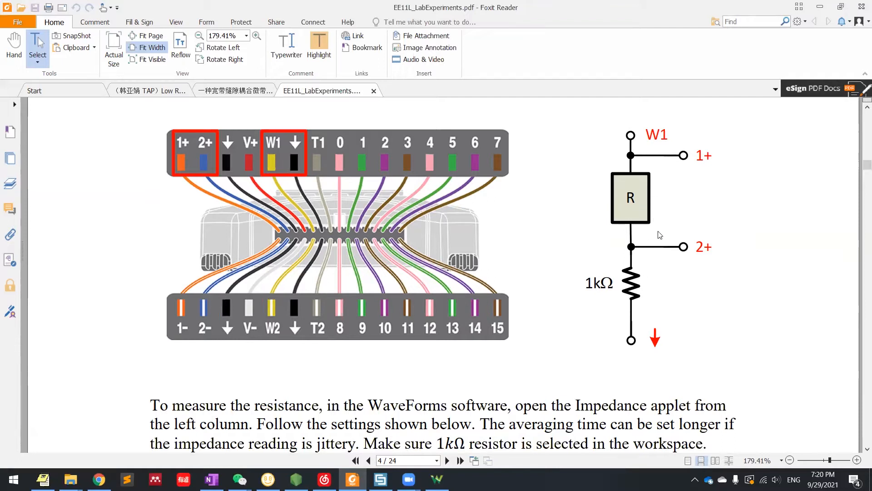
{"action": "mouse_move", "coordinate": [584, 206]}
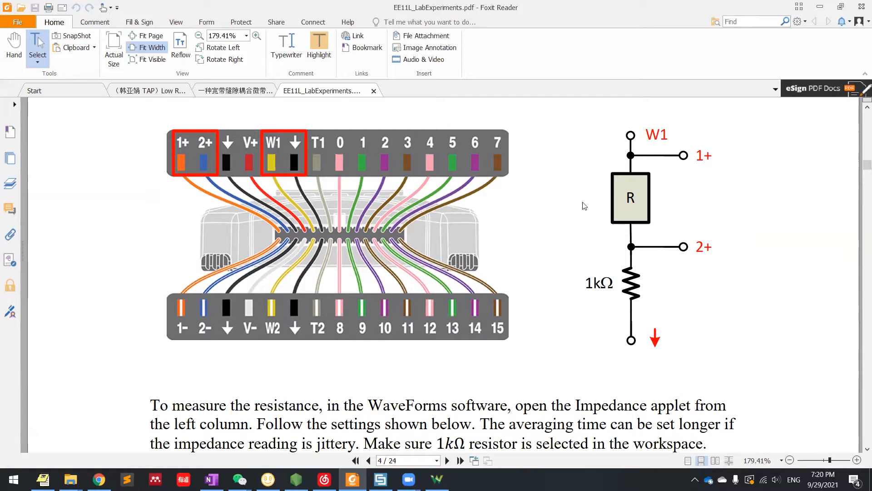
{"action": "mouse_move", "coordinate": [627, 206]}
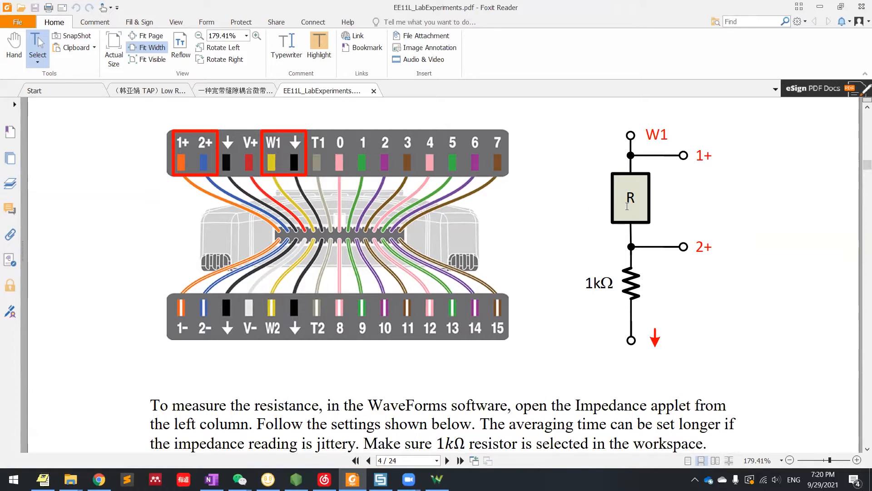
{"action": "mouse_move", "coordinate": [435, 447]}
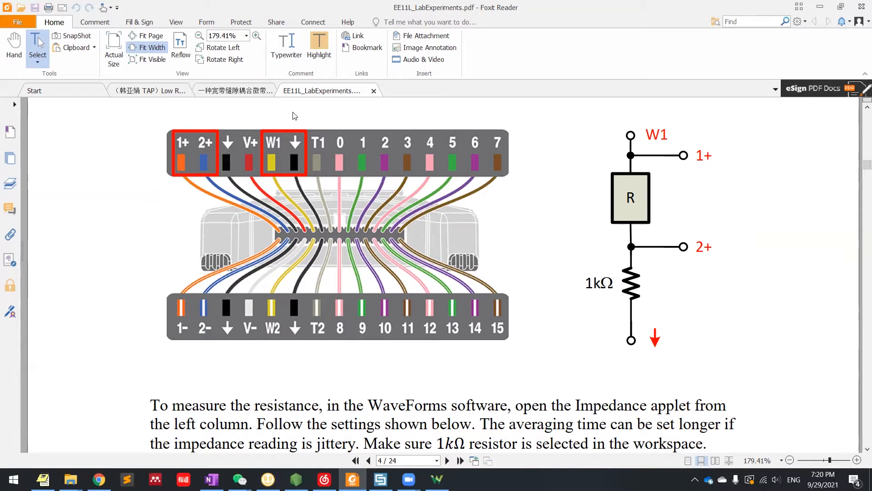
{"action": "left_click", "coordinate": [437, 479]}
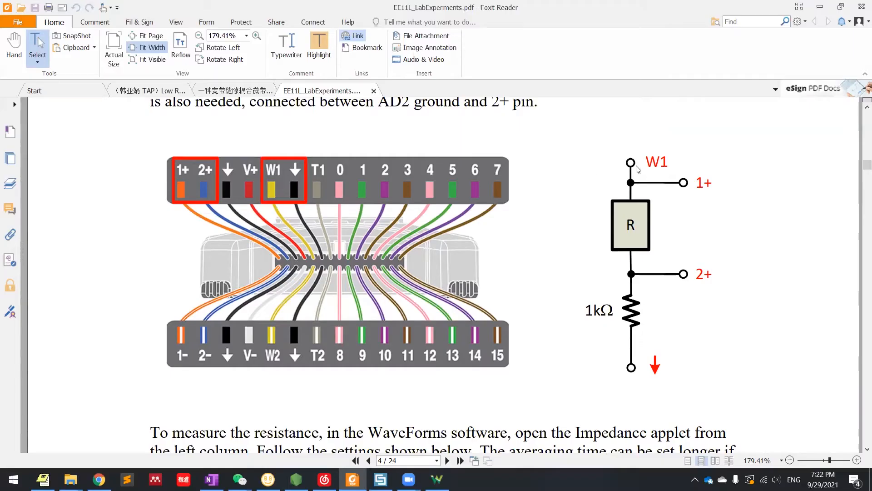
{"action": "mouse_move", "coordinate": [202, 203]}
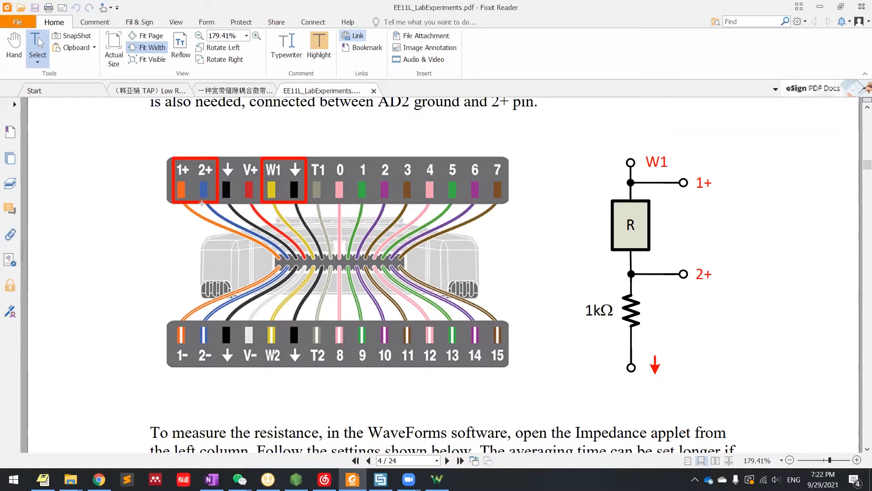
{"action": "mouse_move", "coordinate": [194, 199]}
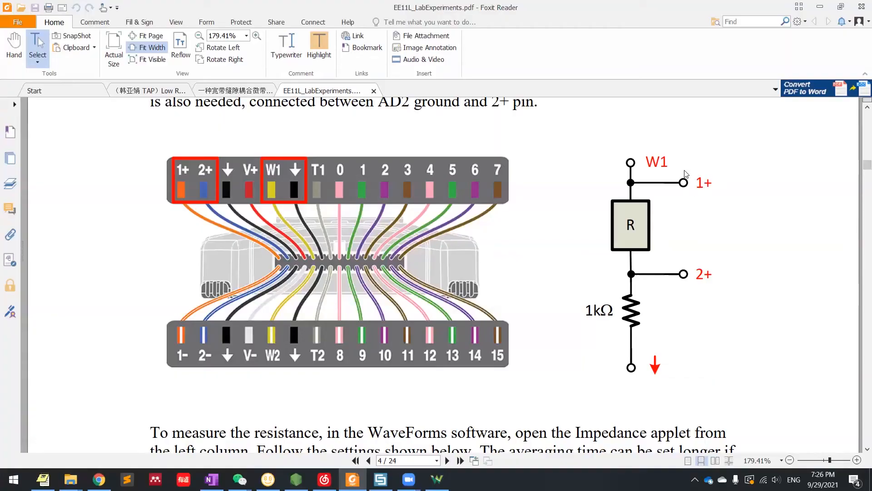
{"action": "mouse_move", "coordinate": [744, 223]}
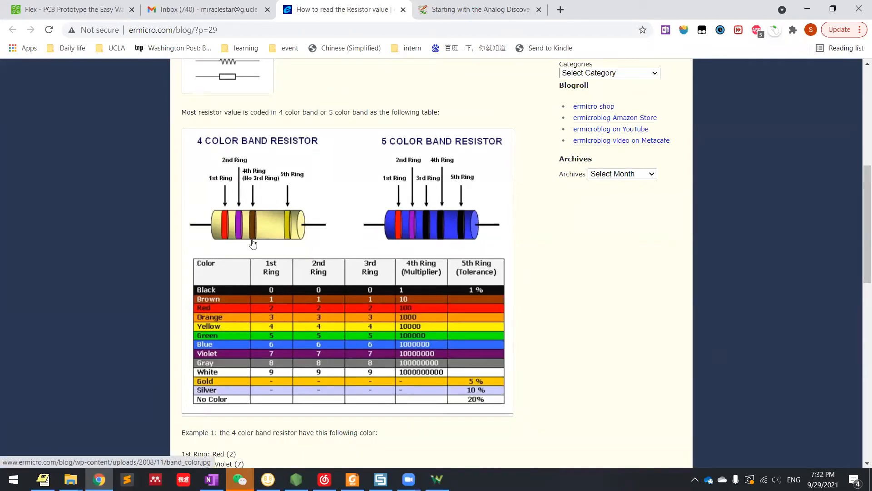
{"action": "mouse_move", "coordinate": [253, 243]}
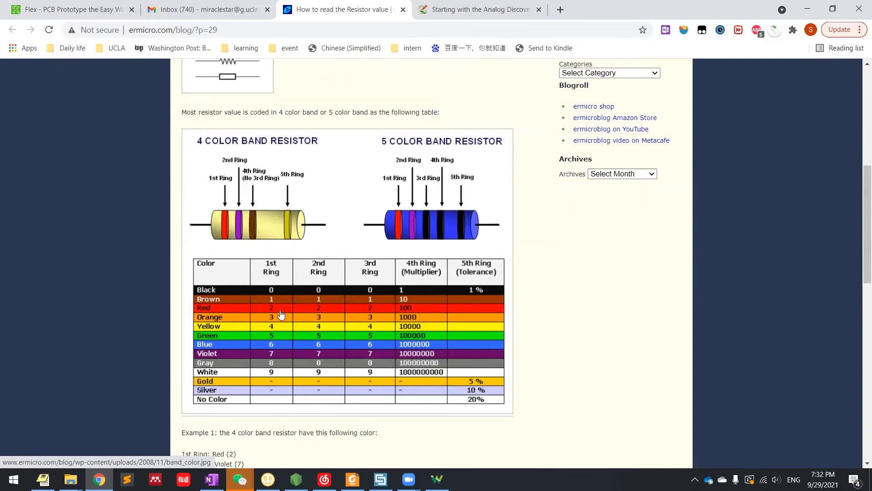
{"action": "mouse_move", "coordinate": [275, 305]}
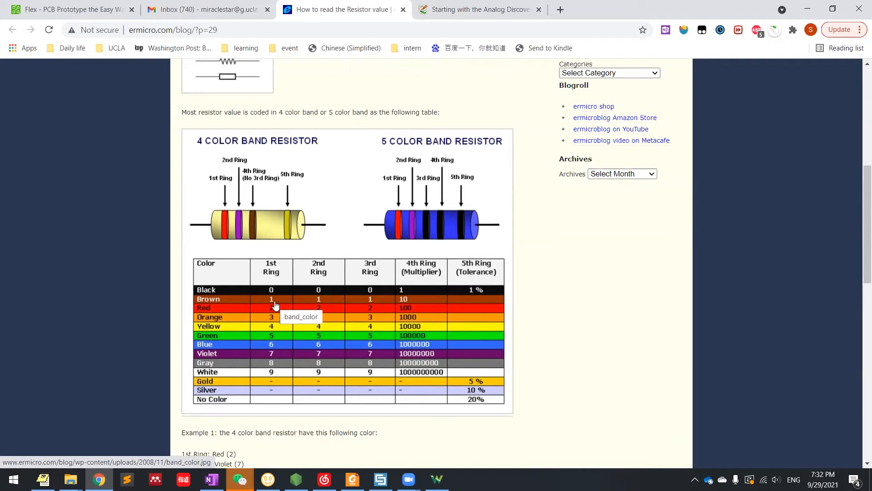
{"action": "mouse_move", "coordinate": [281, 296]}
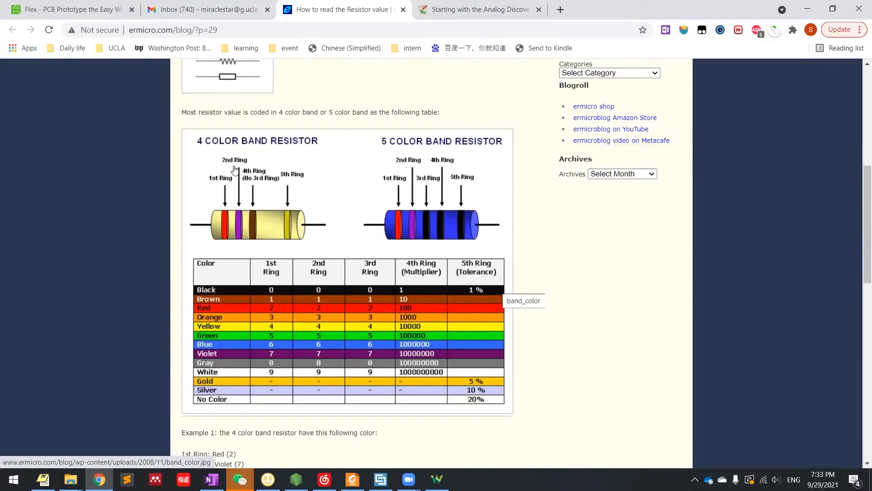
{"action": "mouse_move", "coordinate": [434, 285]}
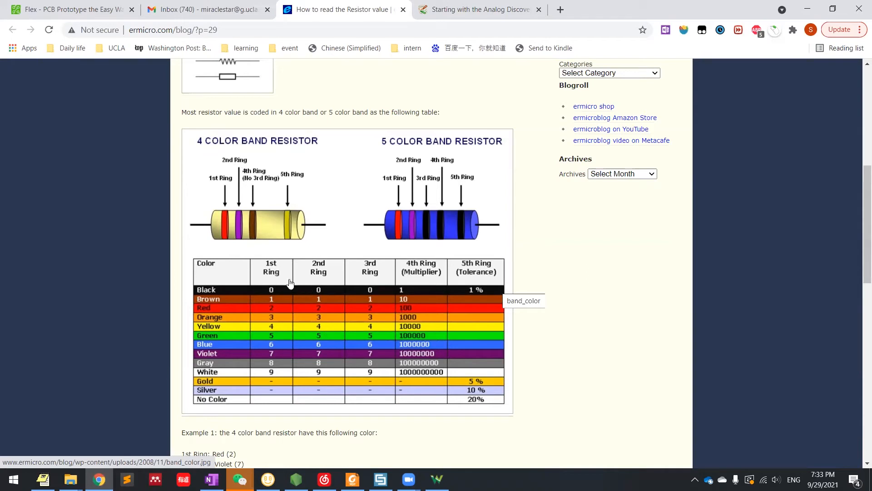
{"action": "mouse_move", "coordinate": [312, 317]}
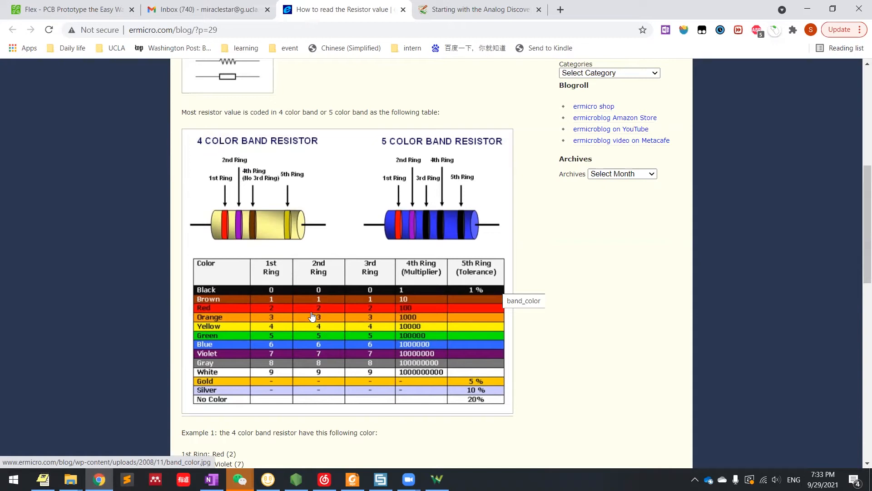
{"action": "mouse_move", "coordinate": [405, 312]}
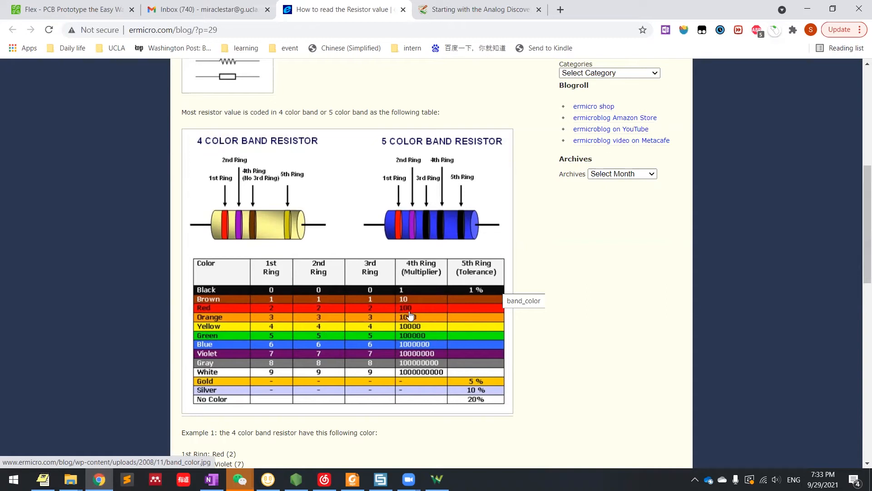
{"action": "mouse_move", "coordinate": [416, 315]}
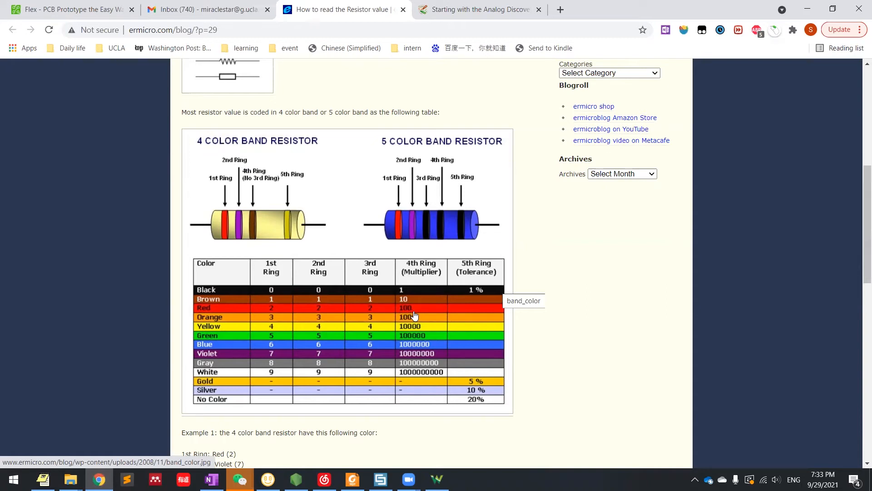
{"action": "mouse_move", "coordinate": [310, 319]}
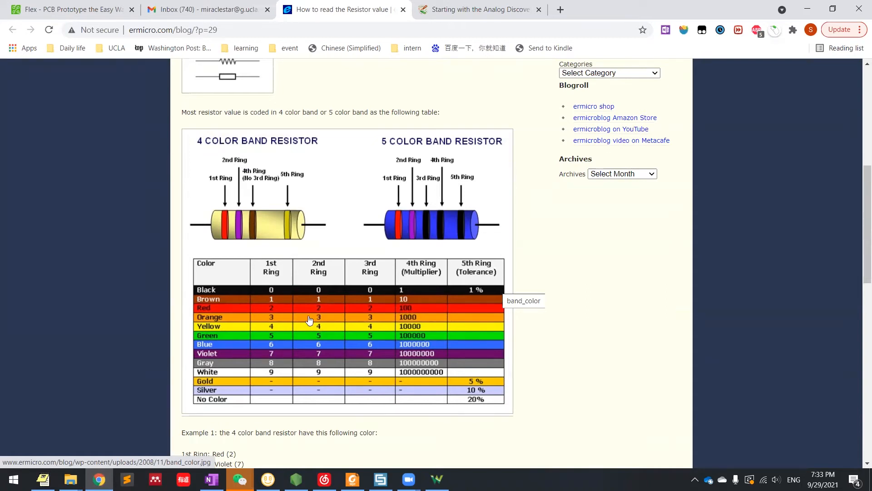
{"action": "mouse_move", "coordinate": [280, 295]}
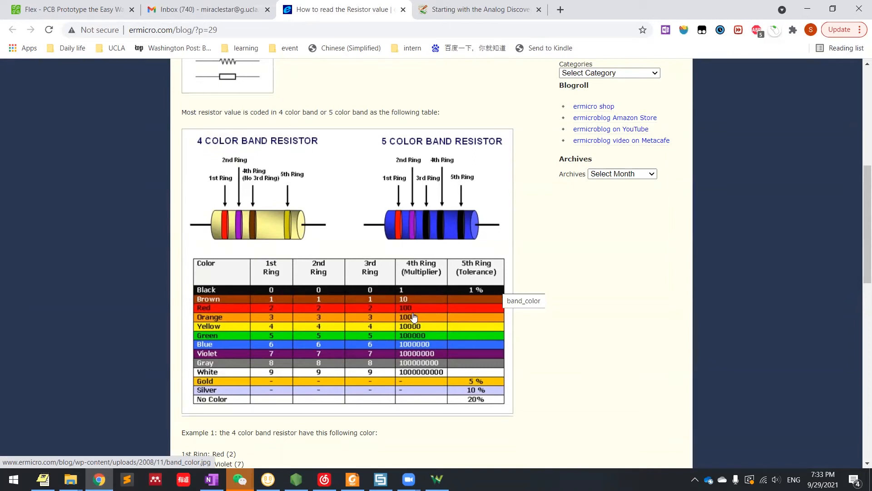
{"action": "mouse_move", "coordinate": [414, 312]}
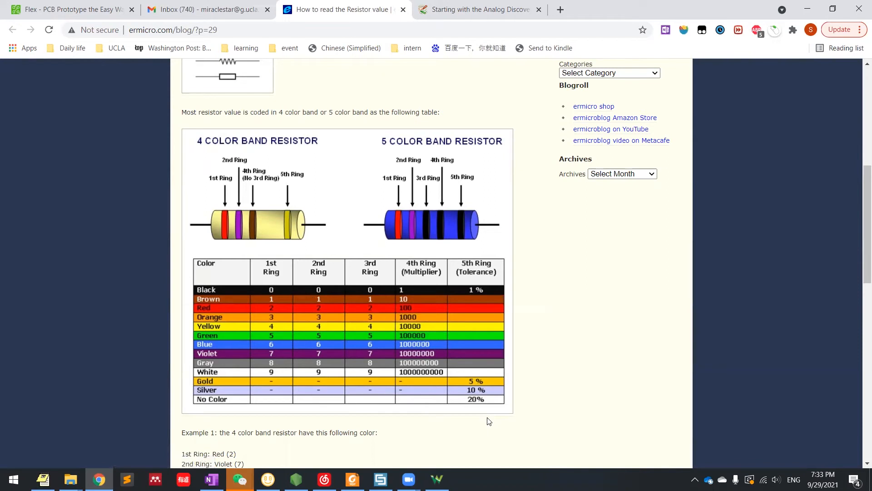
{"action": "mouse_move", "coordinate": [485, 383]}
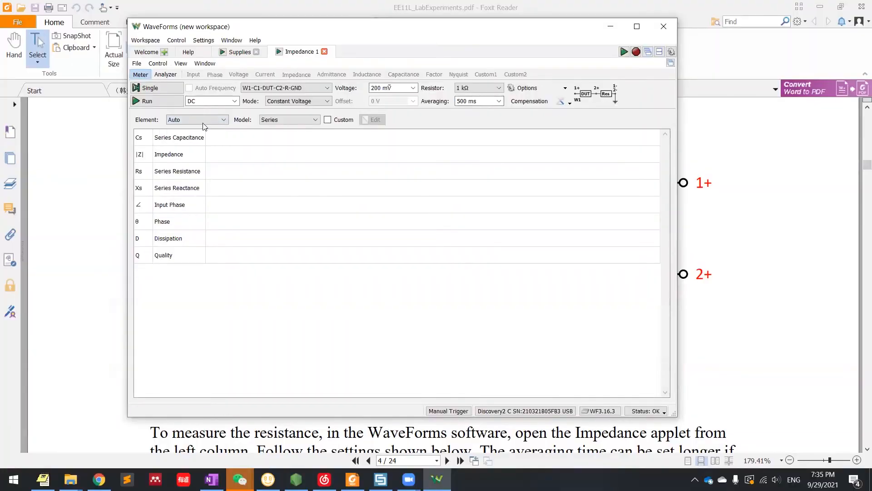
Measure the Resistance element: run then stop, holding about 1.204 kΩ at 199.1 mV and 165.4 µA.
{"action": "left_click", "coordinate": [196, 119]}
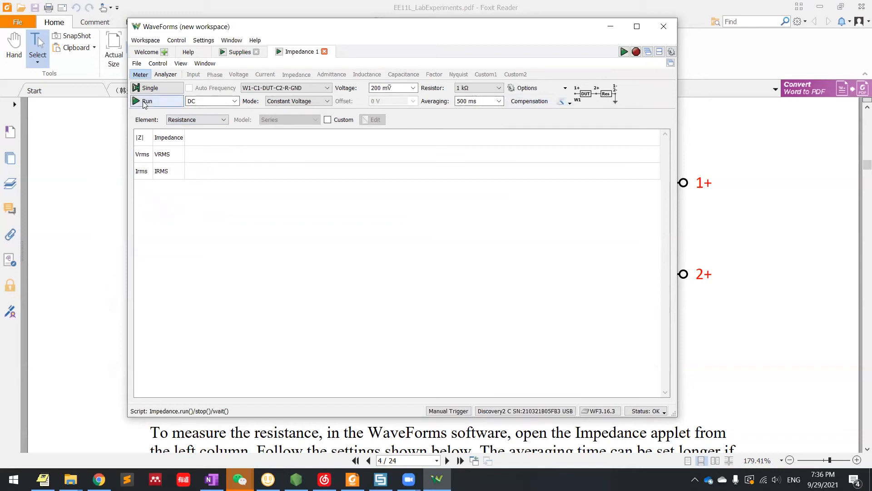
{"action": "left_click", "coordinate": [148, 101]}
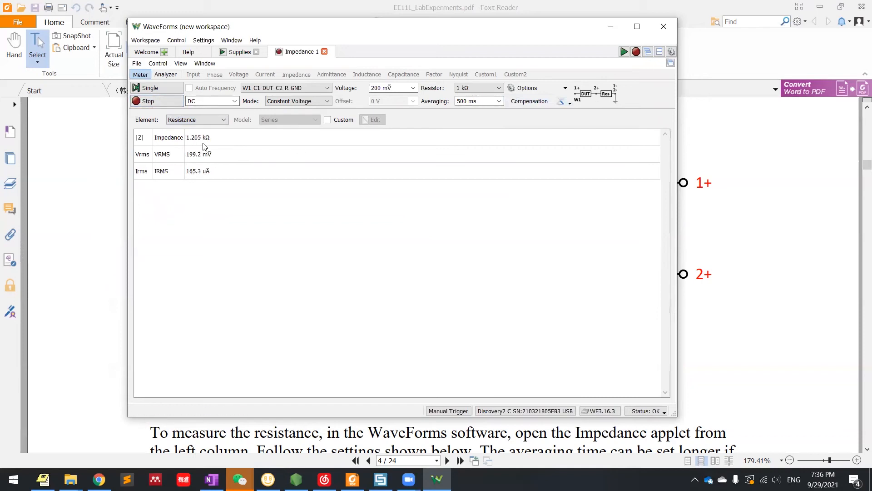
{"action": "left_click", "coordinate": [156, 101]}
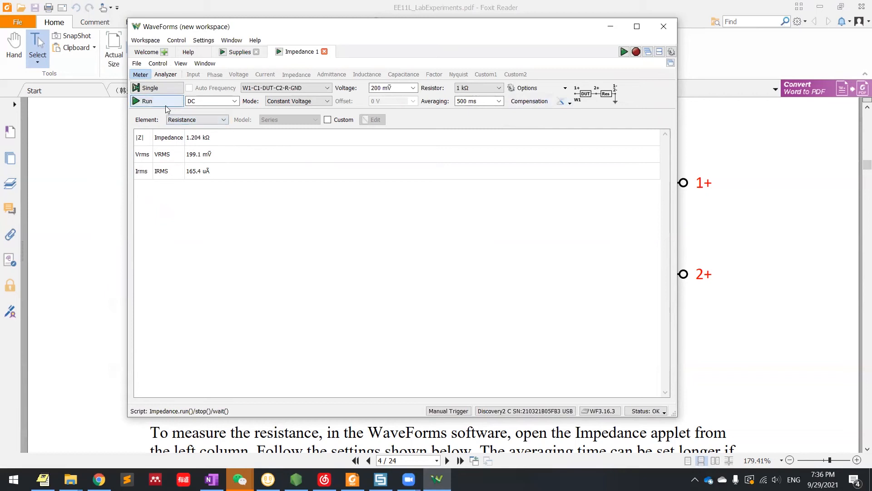
{"action": "left_click", "coordinate": [150, 87]}
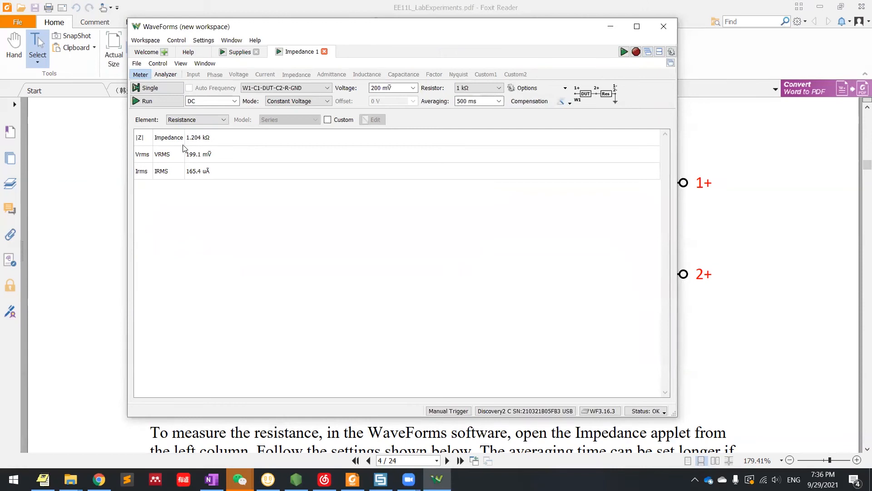
{"action": "mouse_move", "coordinate": [216, 145]}
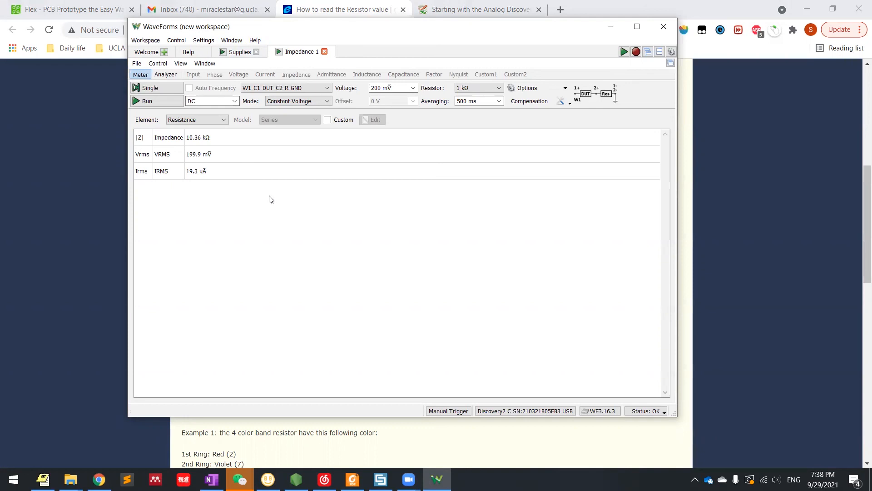
{"action": "mouse_move", "coordinate": [281, 203]}
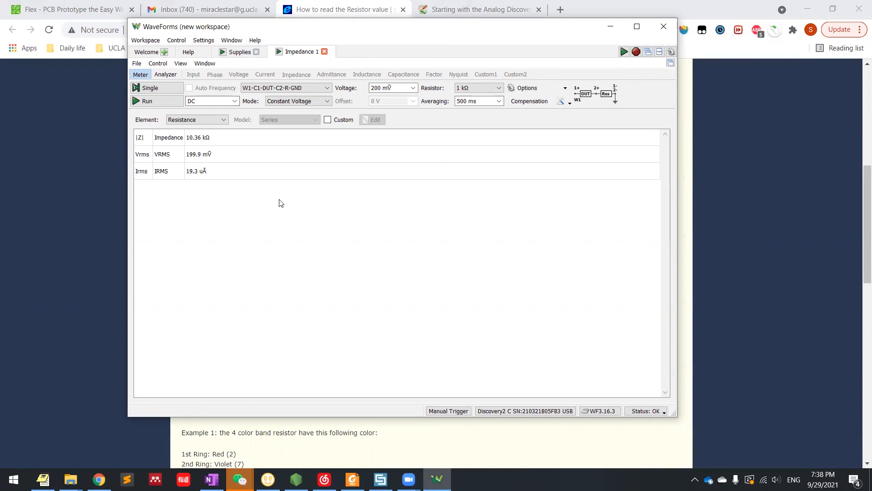